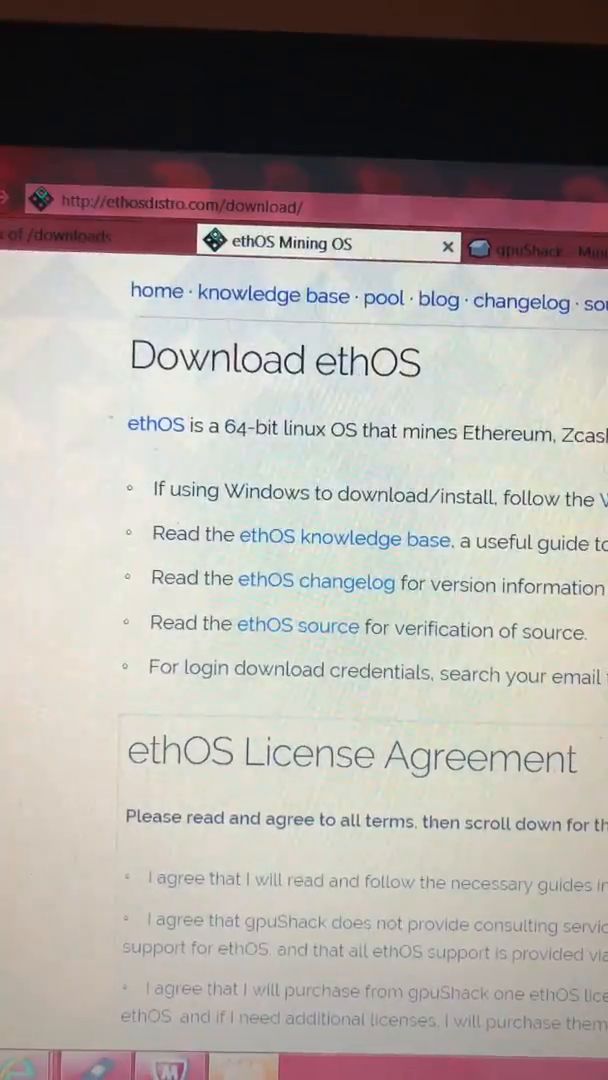
# Step: Accept the ethOS license agreement and start the ethOS ISO download
pyautogui.scroll(-3)
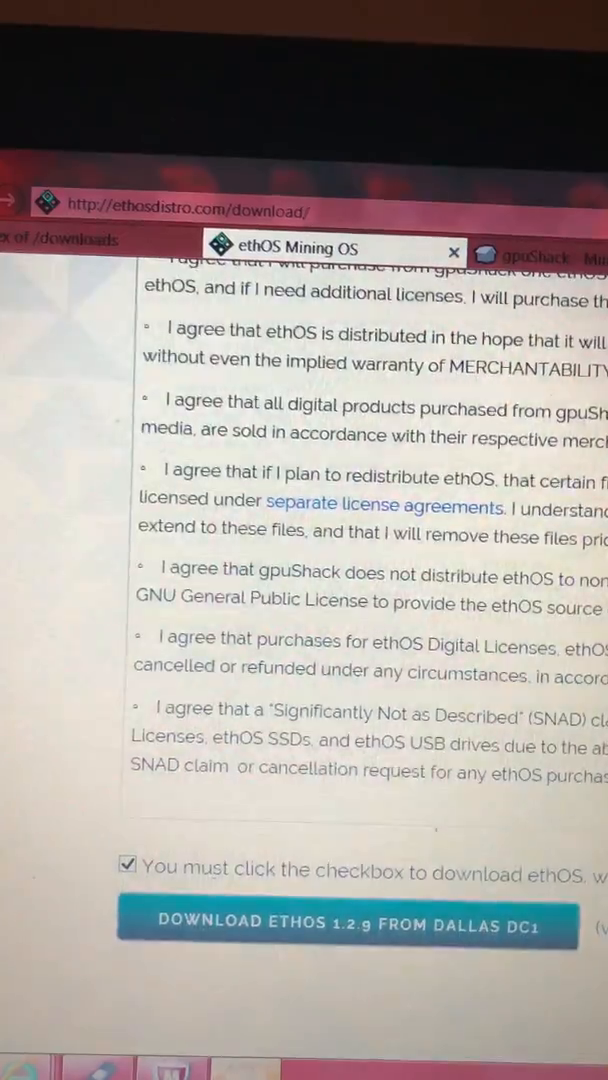
pyautogui.click(344, 924)
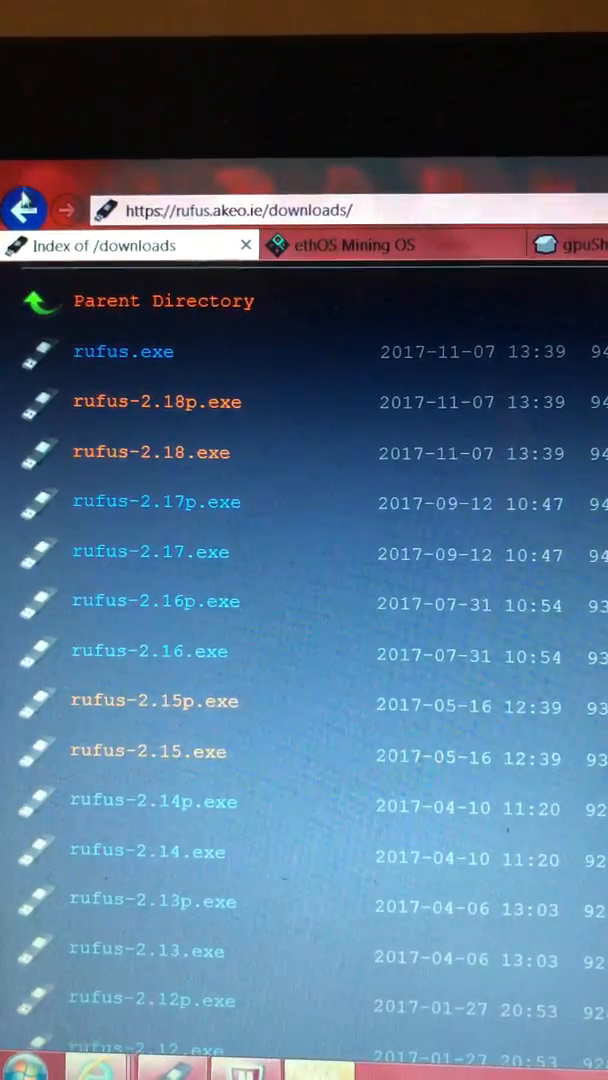
# Step: From the Rufus 'Other versions' index, download the portable rufus-2.15p.exe build
pyautogui.click(24, 208)
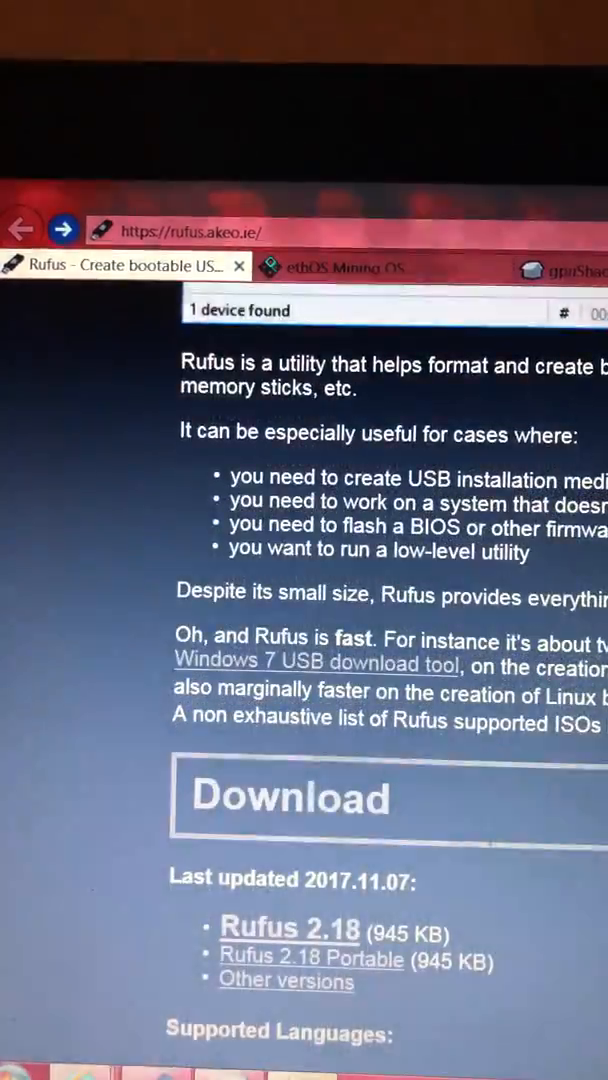
pyautogui.scroll(-3)
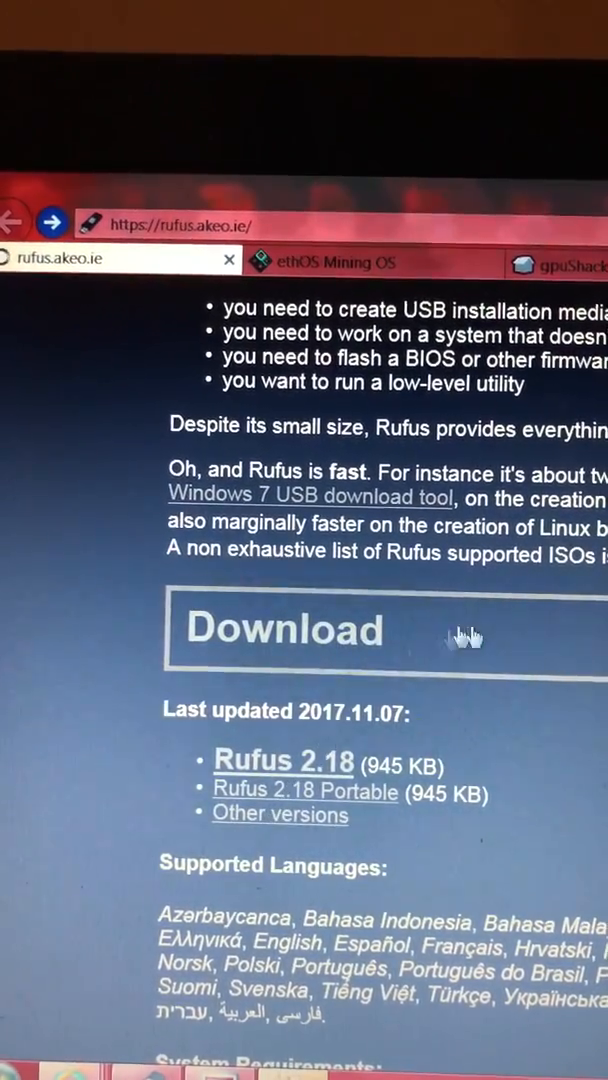
pyautogui.click(284, 628)
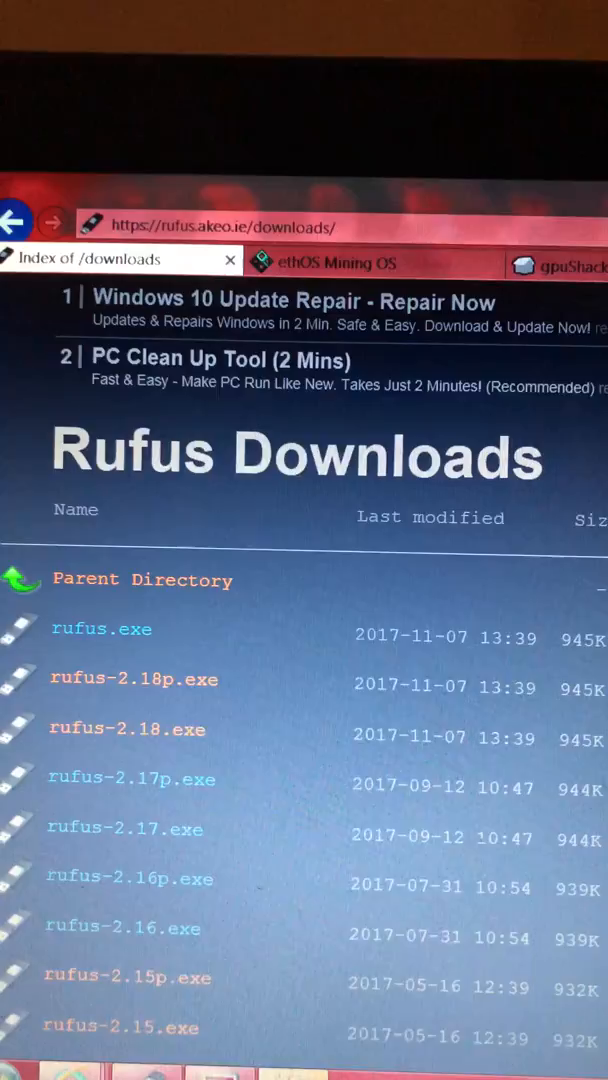
pyautogui.scroll(-3)
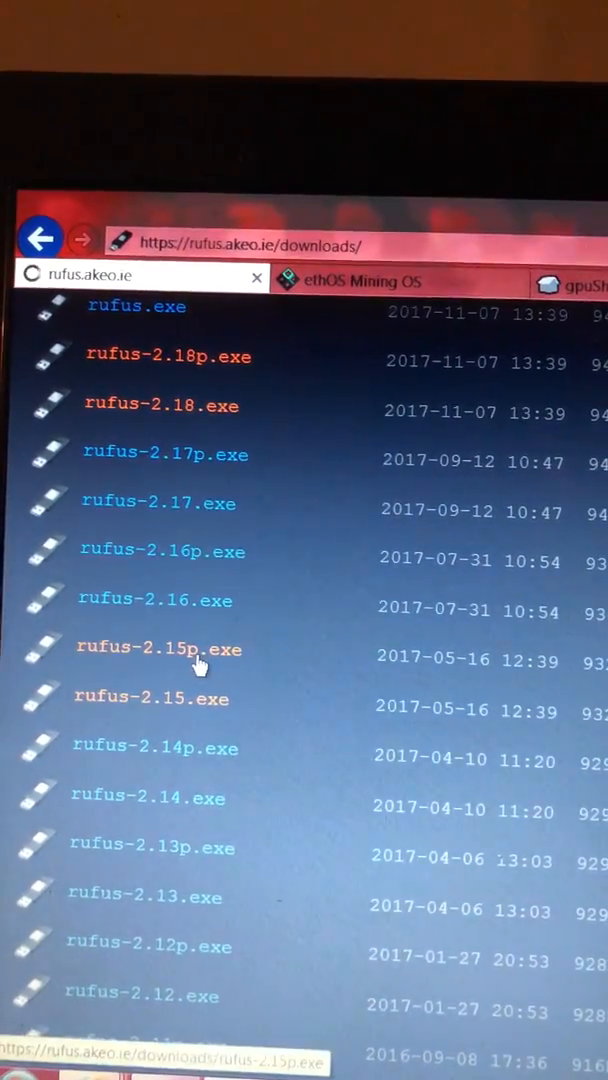
pyautogui.click(160, 648)
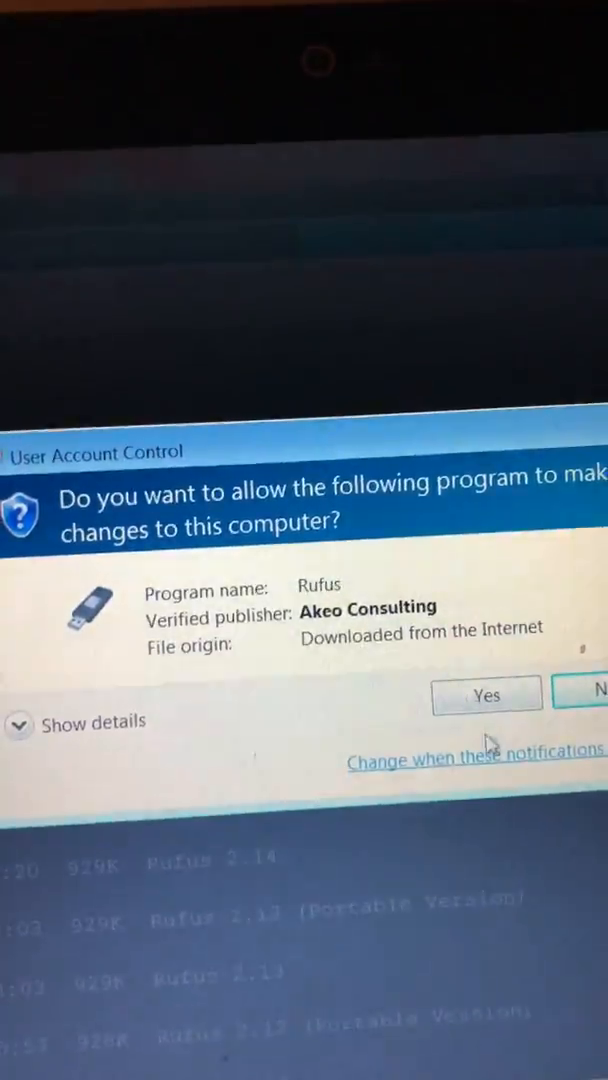
# Step: Grant Rufus administrator permission and dismiss the 'Other instance detected' warning
pyautogui.click(486, 694)
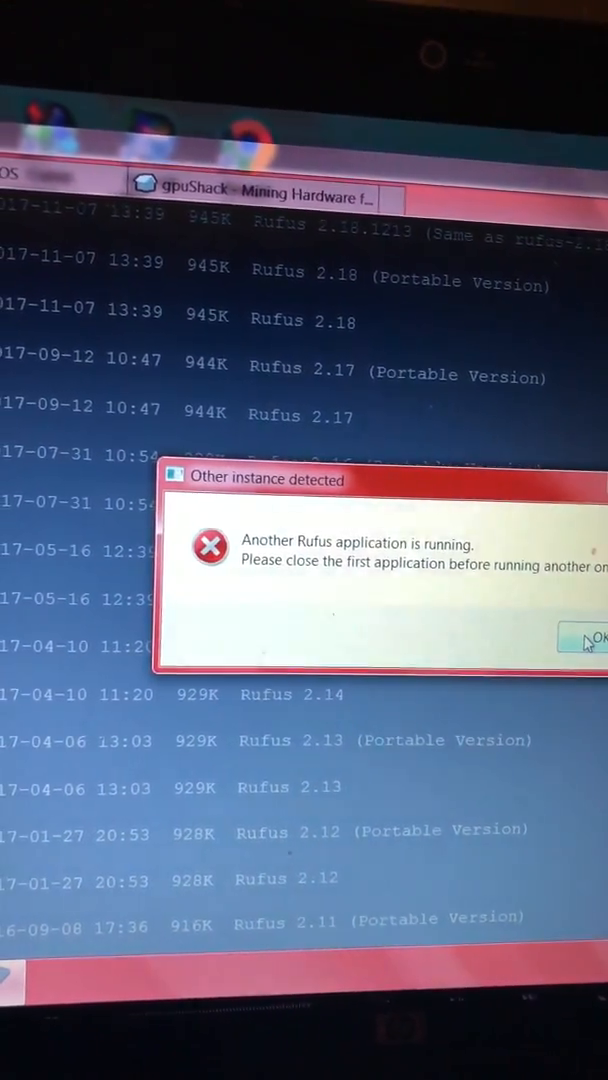
pyautogui.click(590, 638)
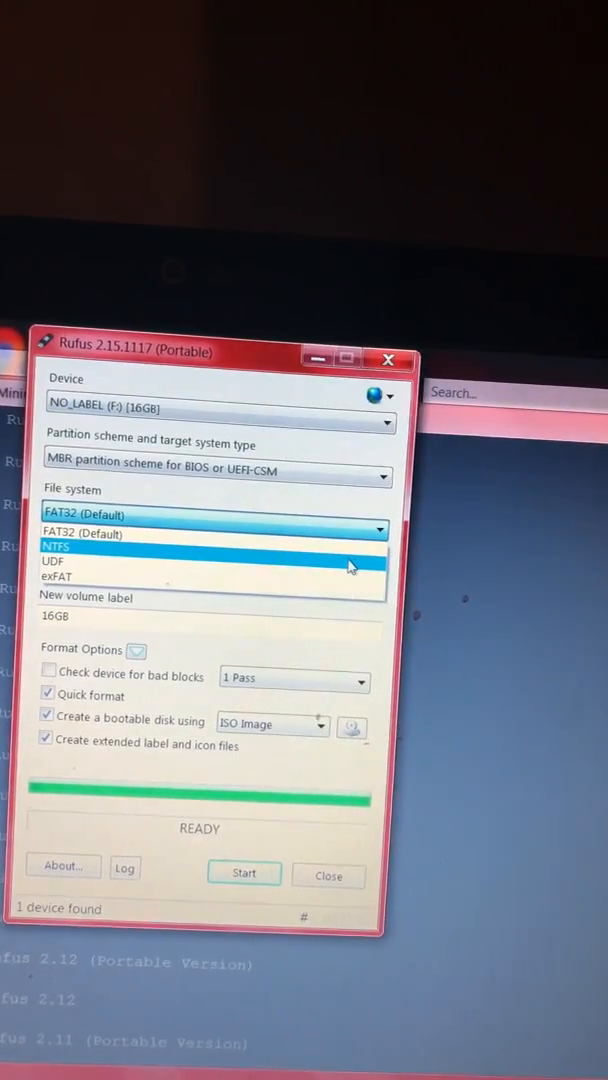
# Step: Choose NTFS as the file system for the 16 GB USB drive
pyautogui.click(56, 548)
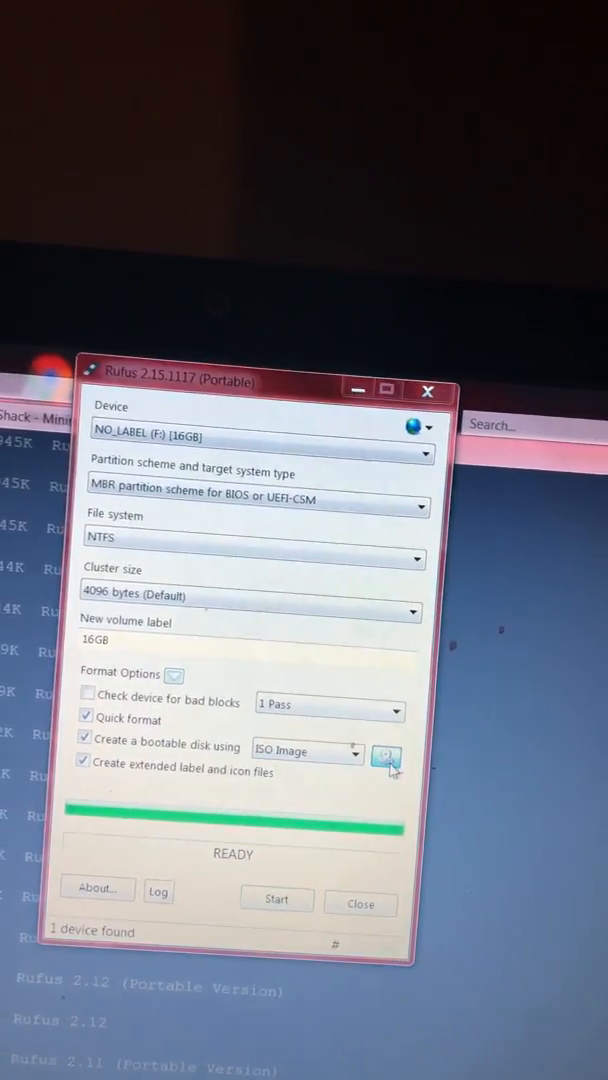
# Step: Load the ethos-1.2.7 ISO as the bootable image source
pyautogui.click(390, 760)
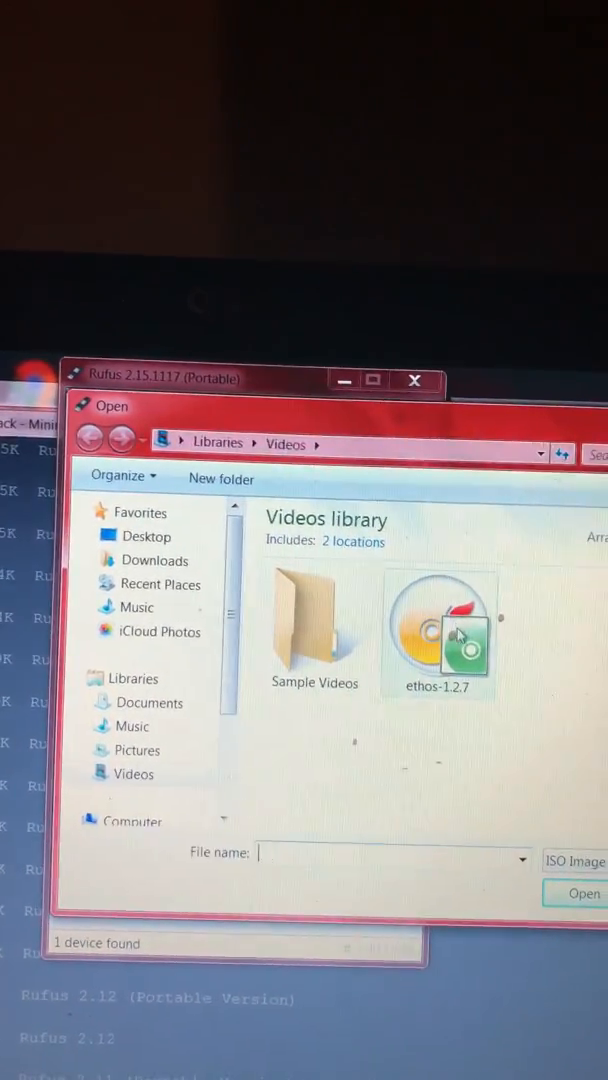
pyautogui.click(438, 634)
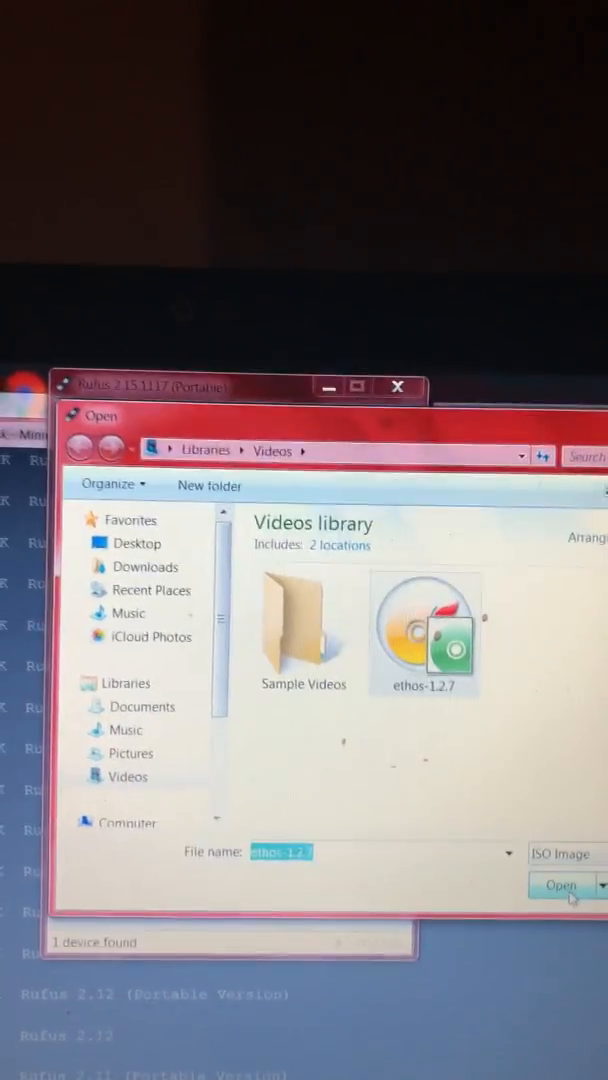
pyautogui.click(560, 884)
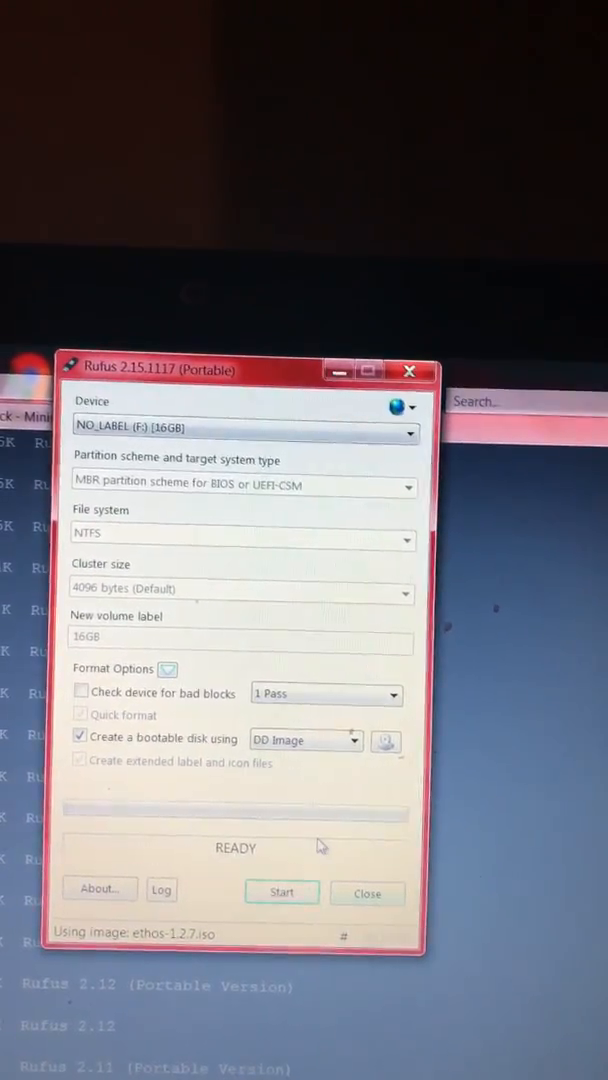
# Step: Start writing ethos-1.2.7 to the drive, accepting that all its data will be destroyed
pyautogui.click(280, 892)
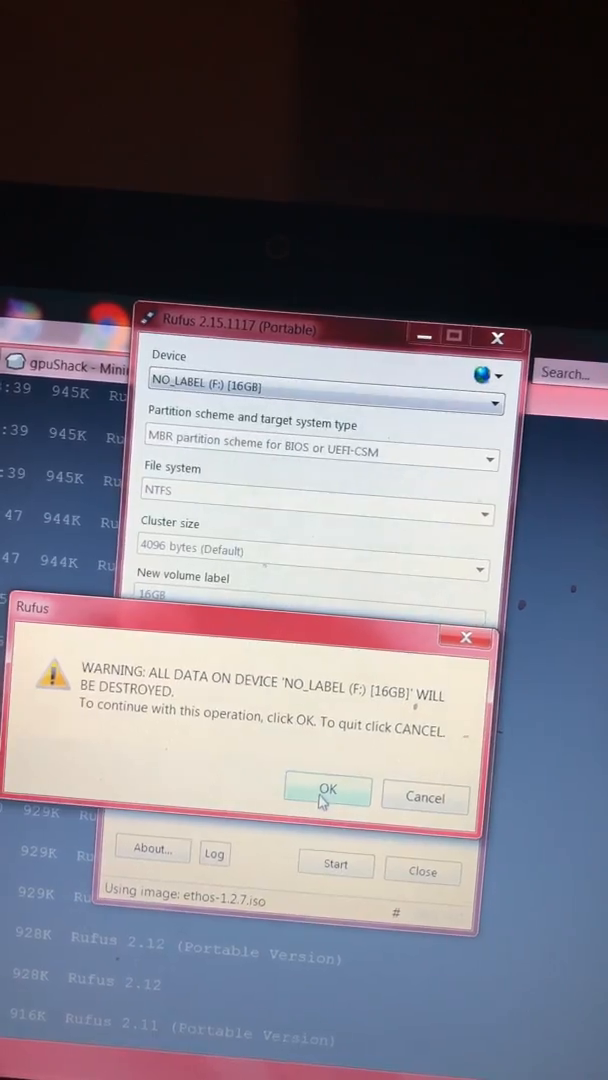
pyautogui.click(326, 790)
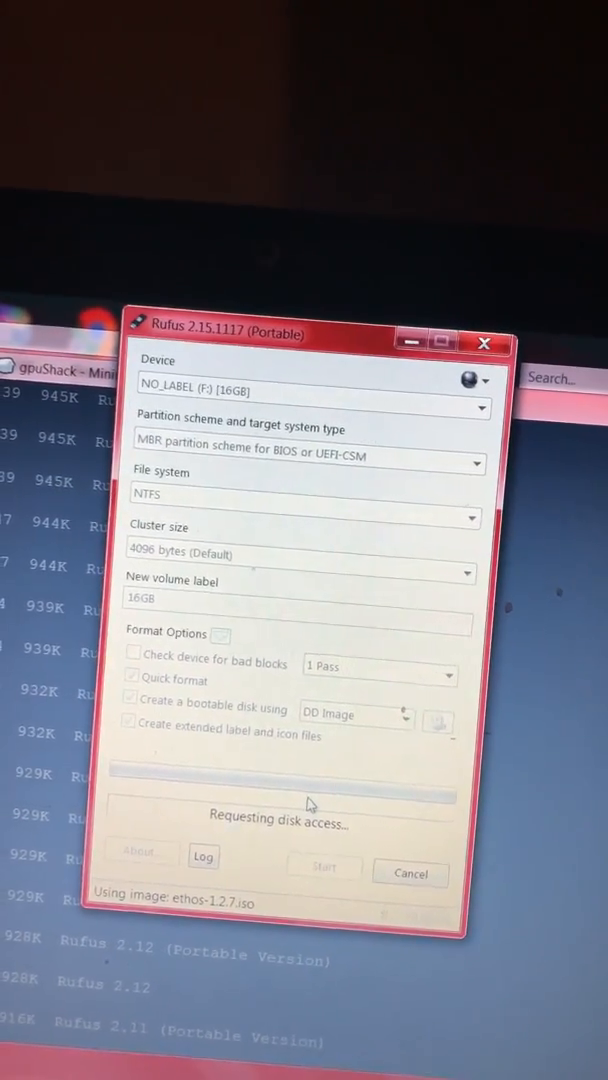